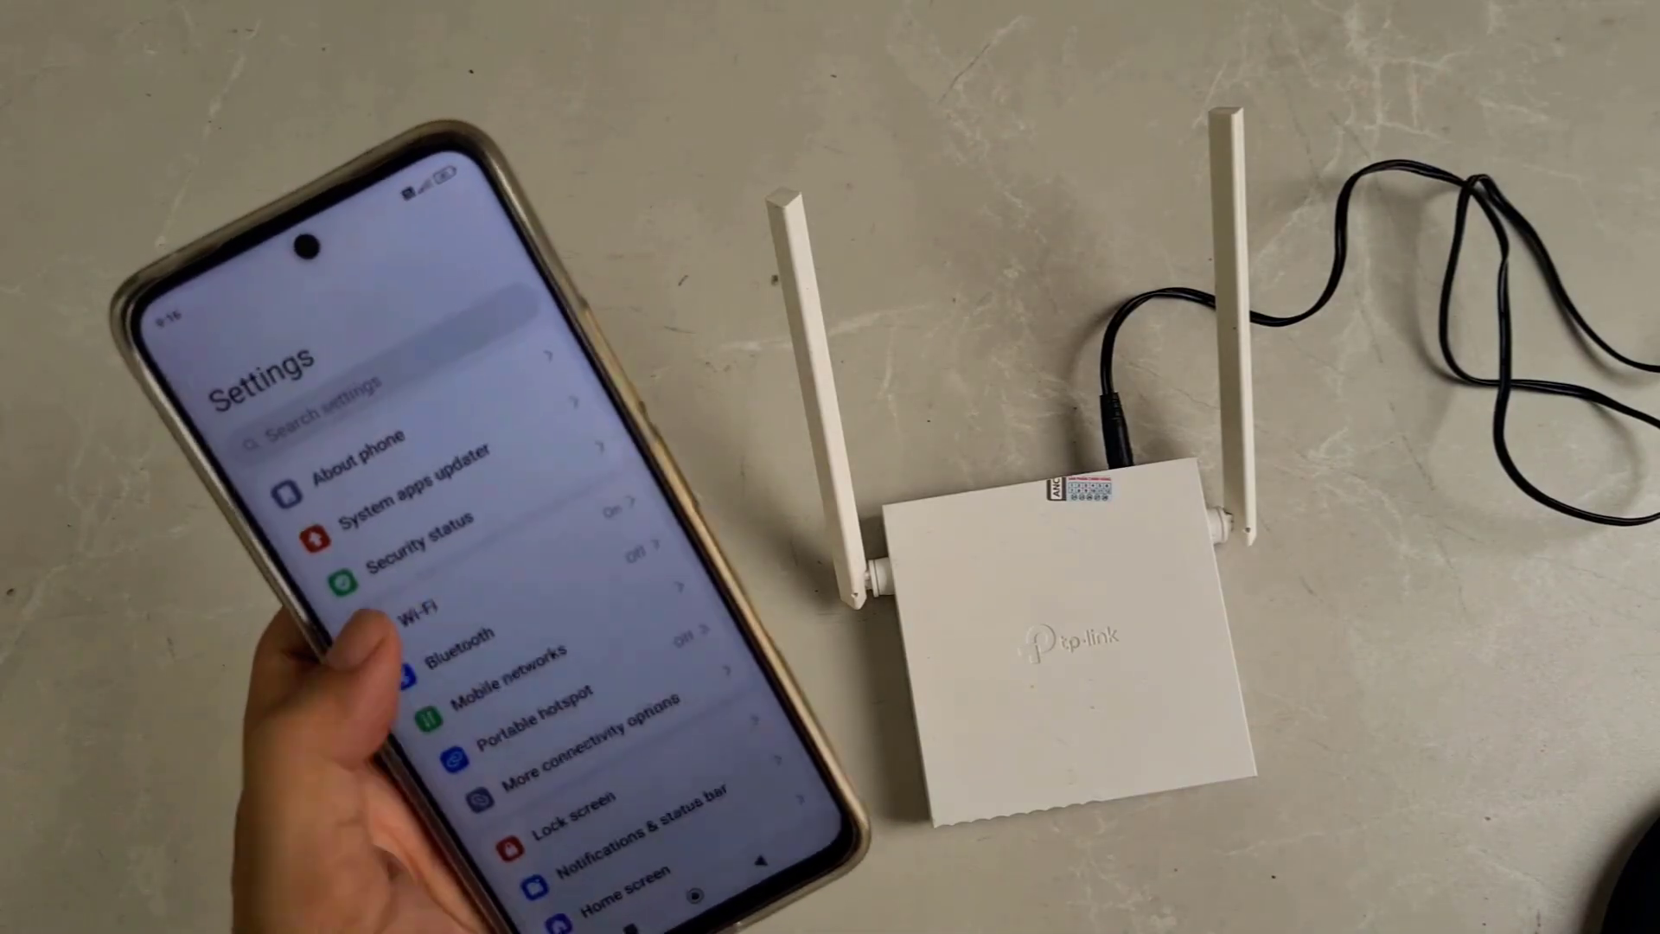
Step: Join the TP-Link_B88E Wi-Fi network, entering its password from the router label
left_click(415, 629)
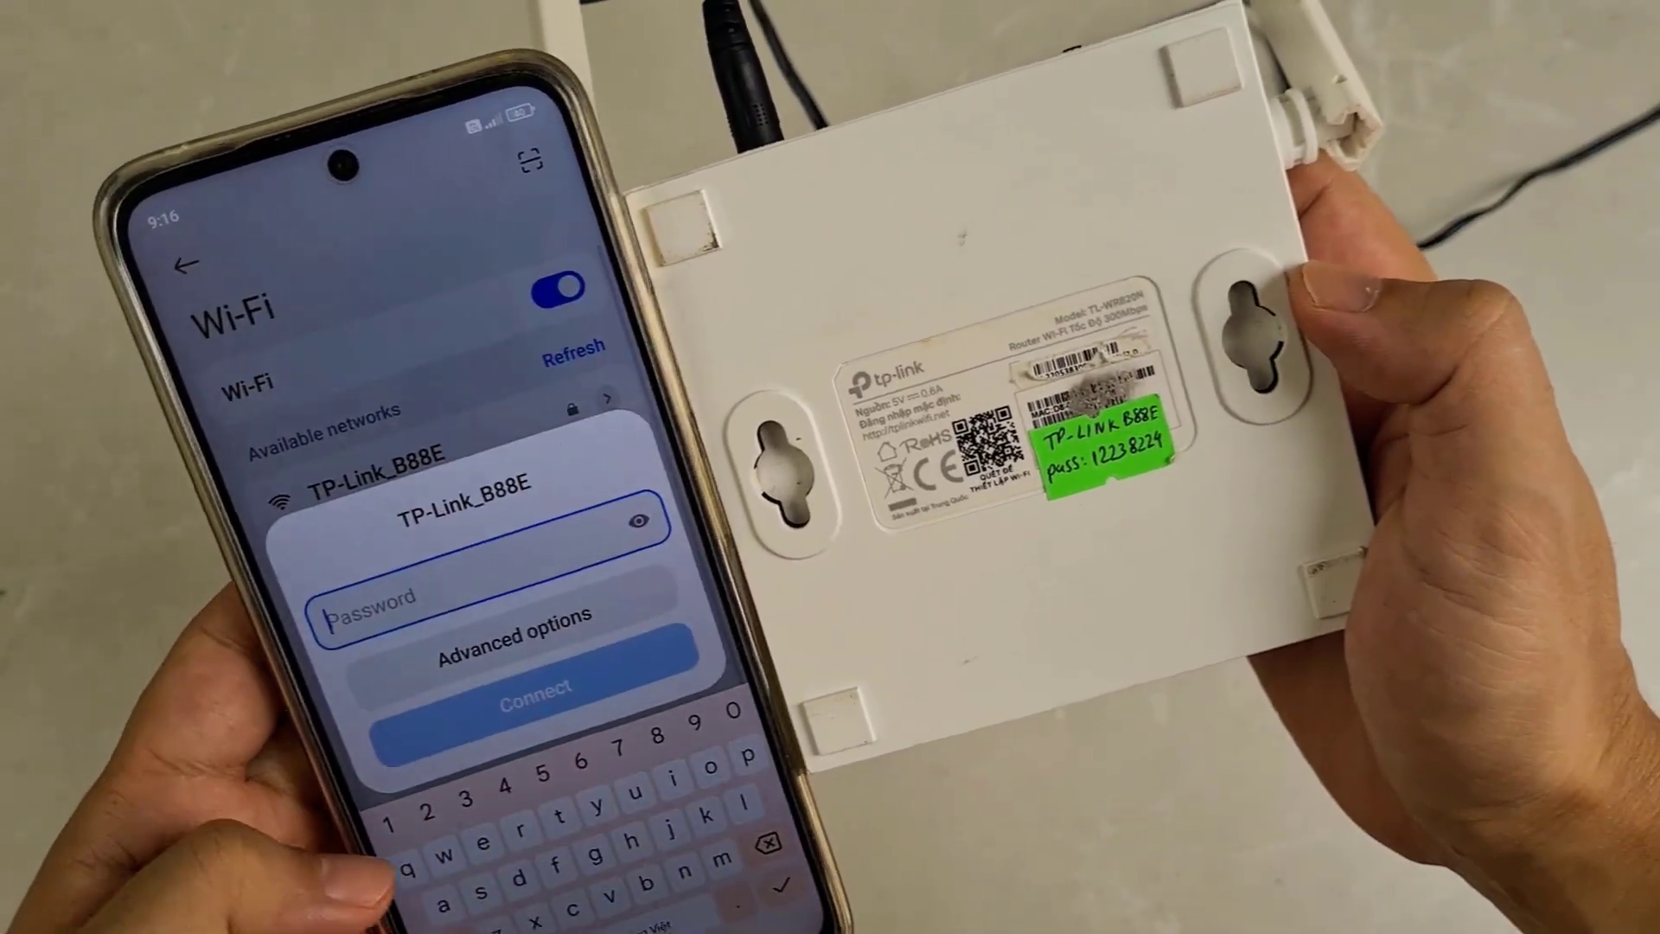
type("2.168.0.1/#quickS")
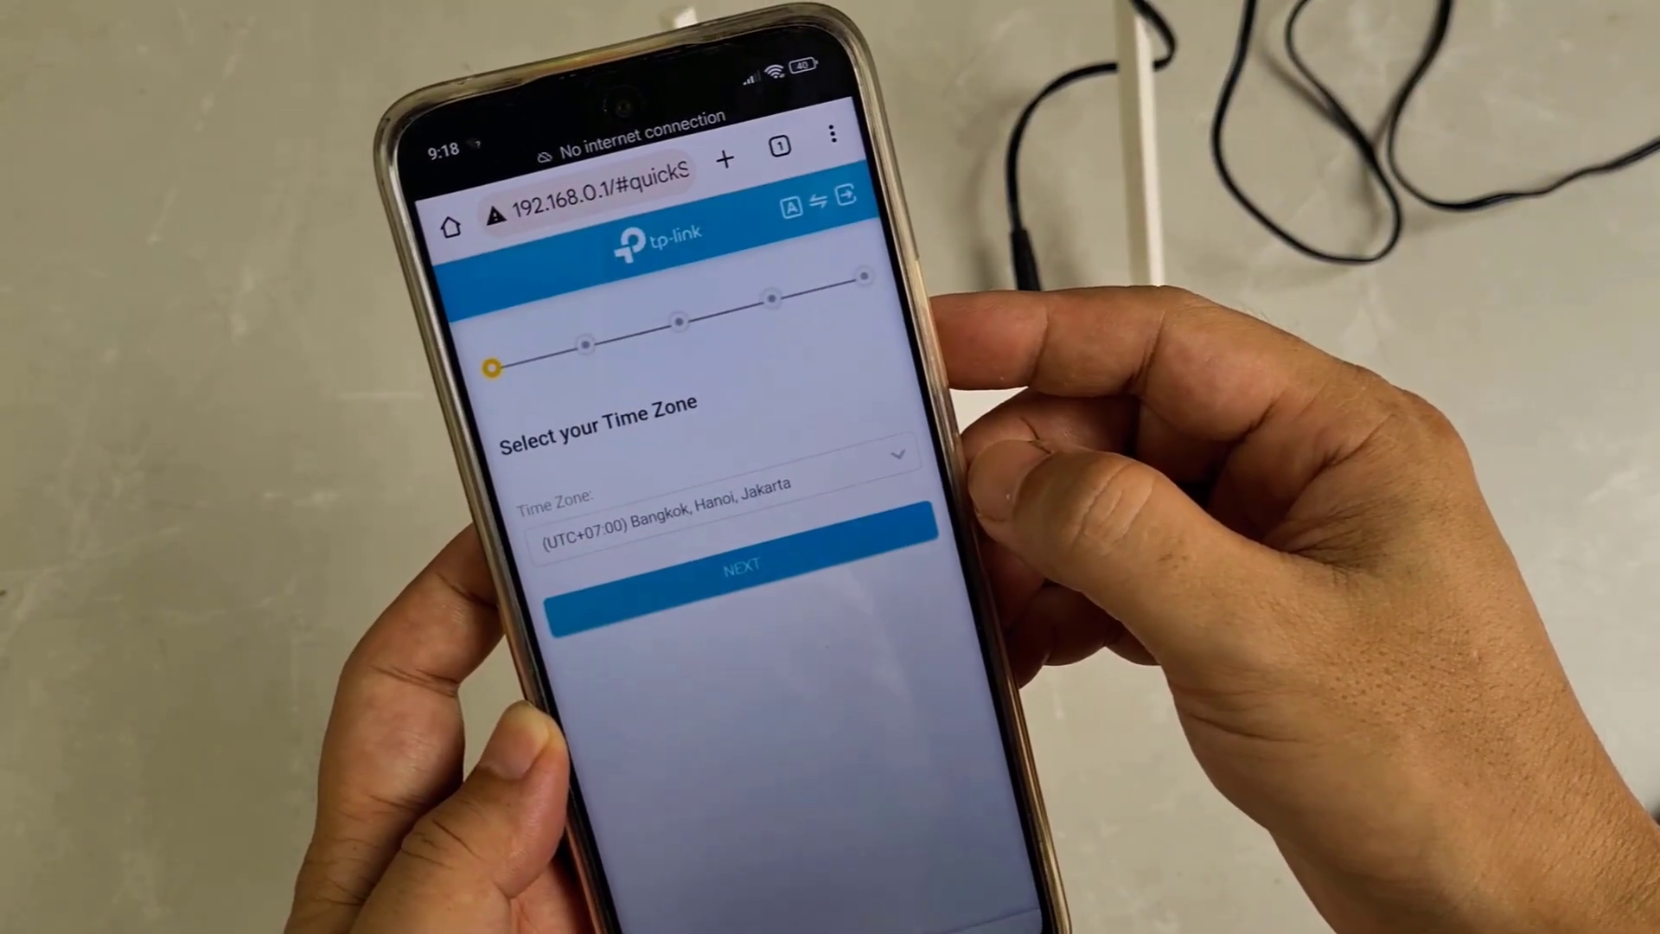
Step: Keep the (UTC+07:00) Bangkok, Hanoi, Jakarta time zone and proceed to the next step
left_click(742, 566)
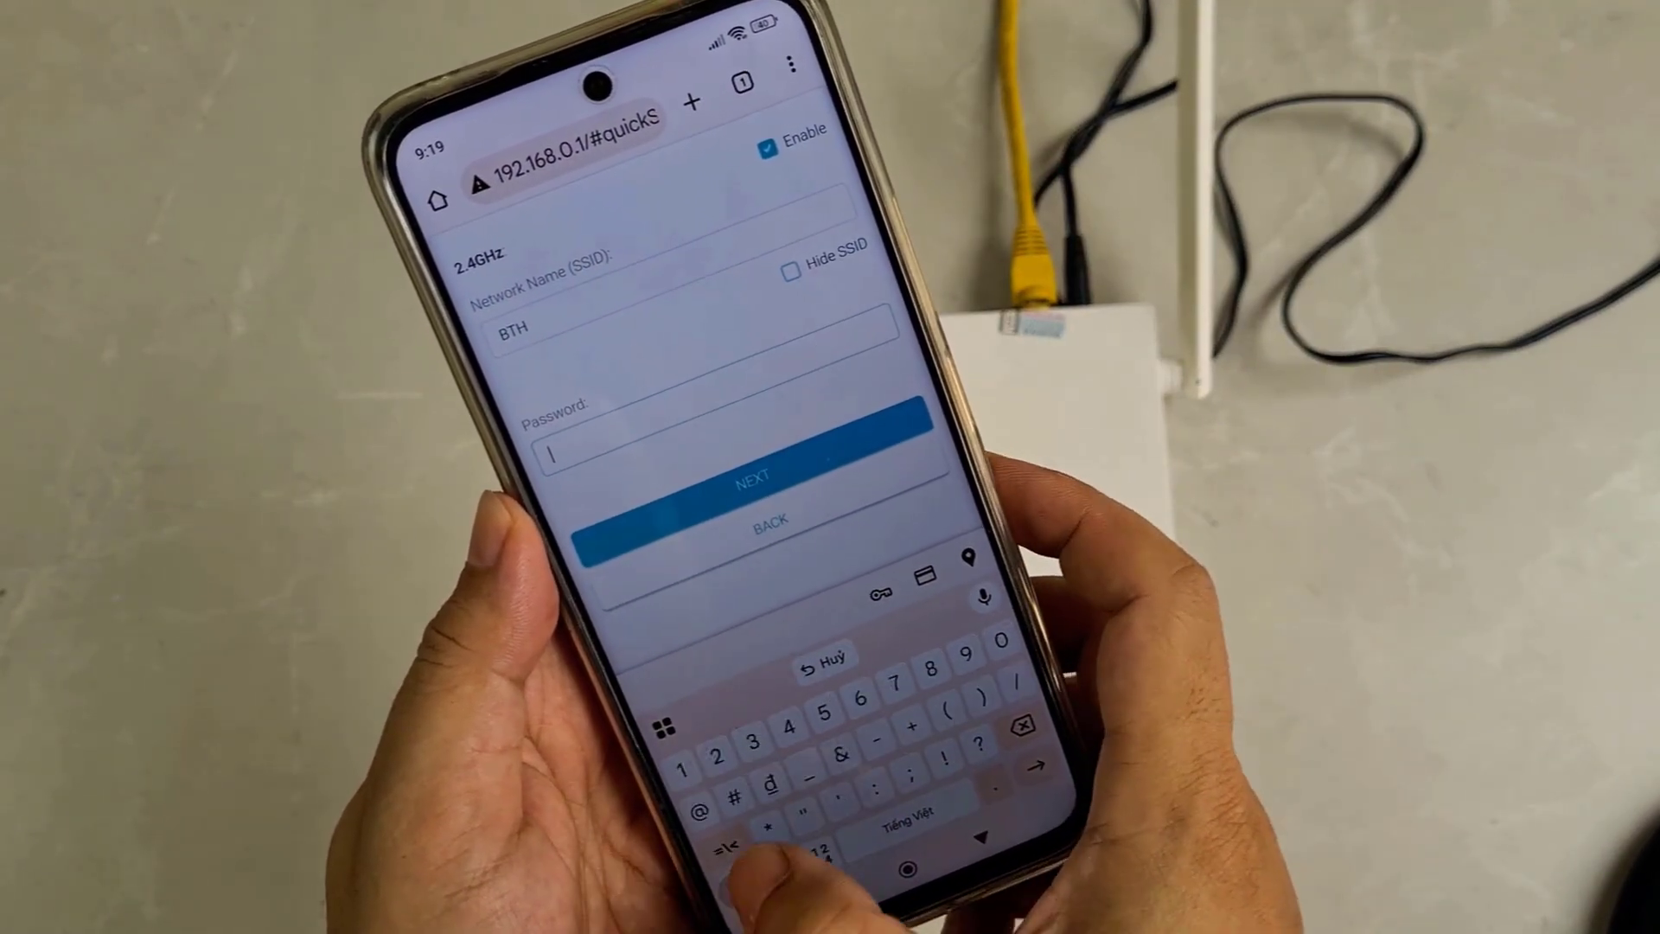
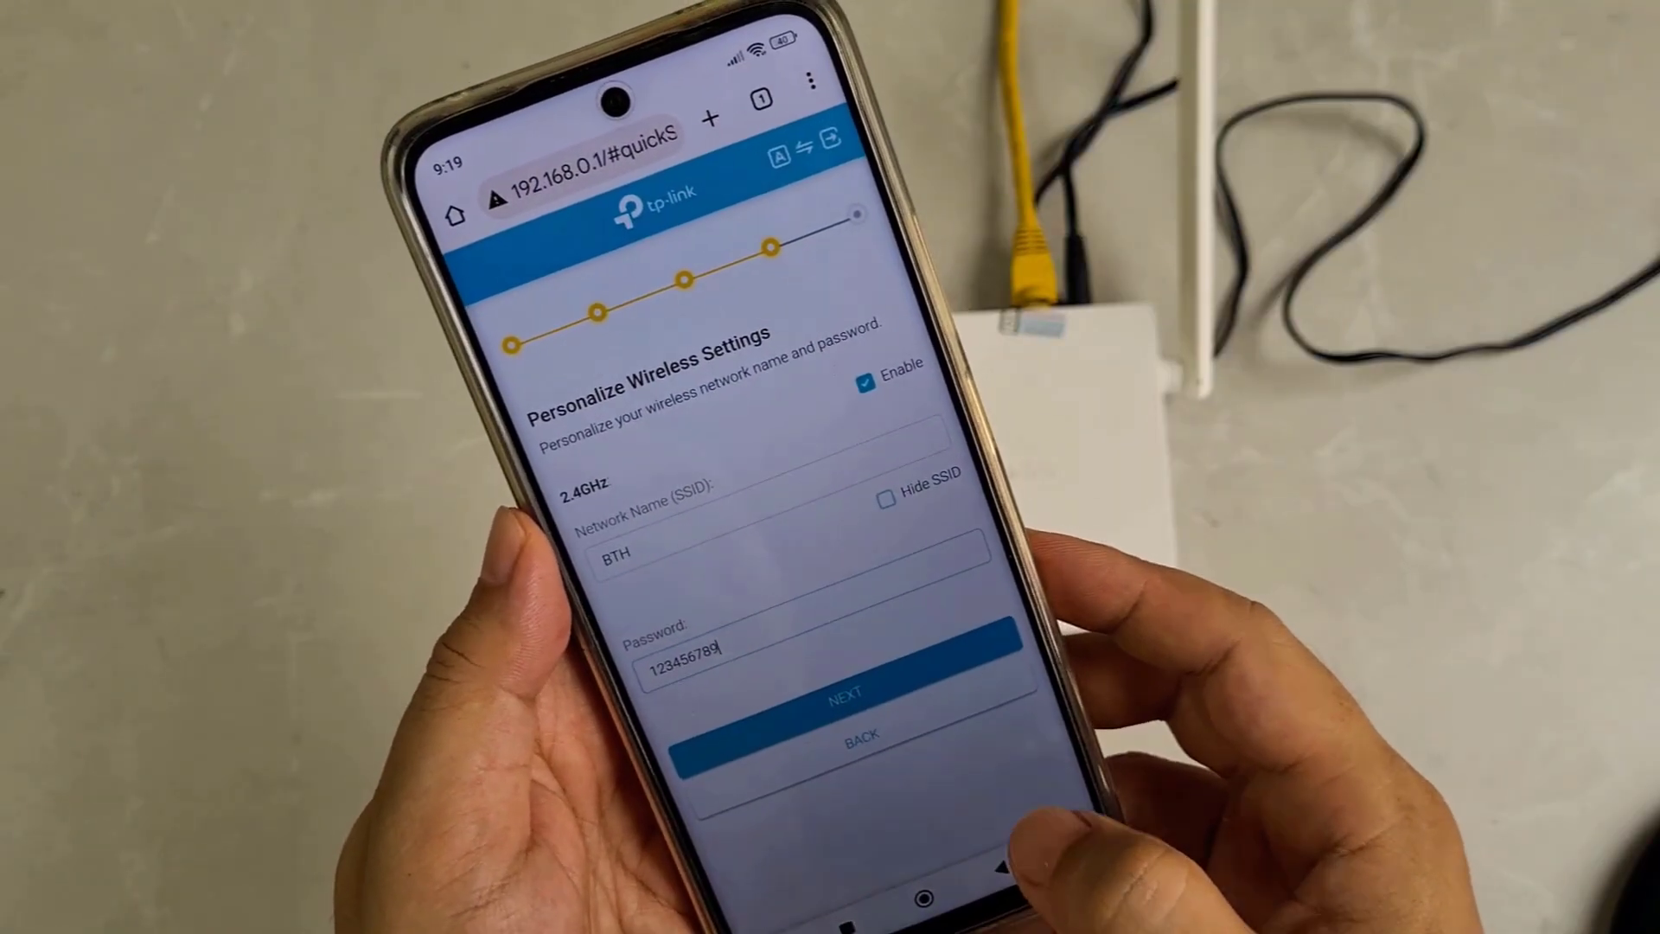
left_click(844, 713)
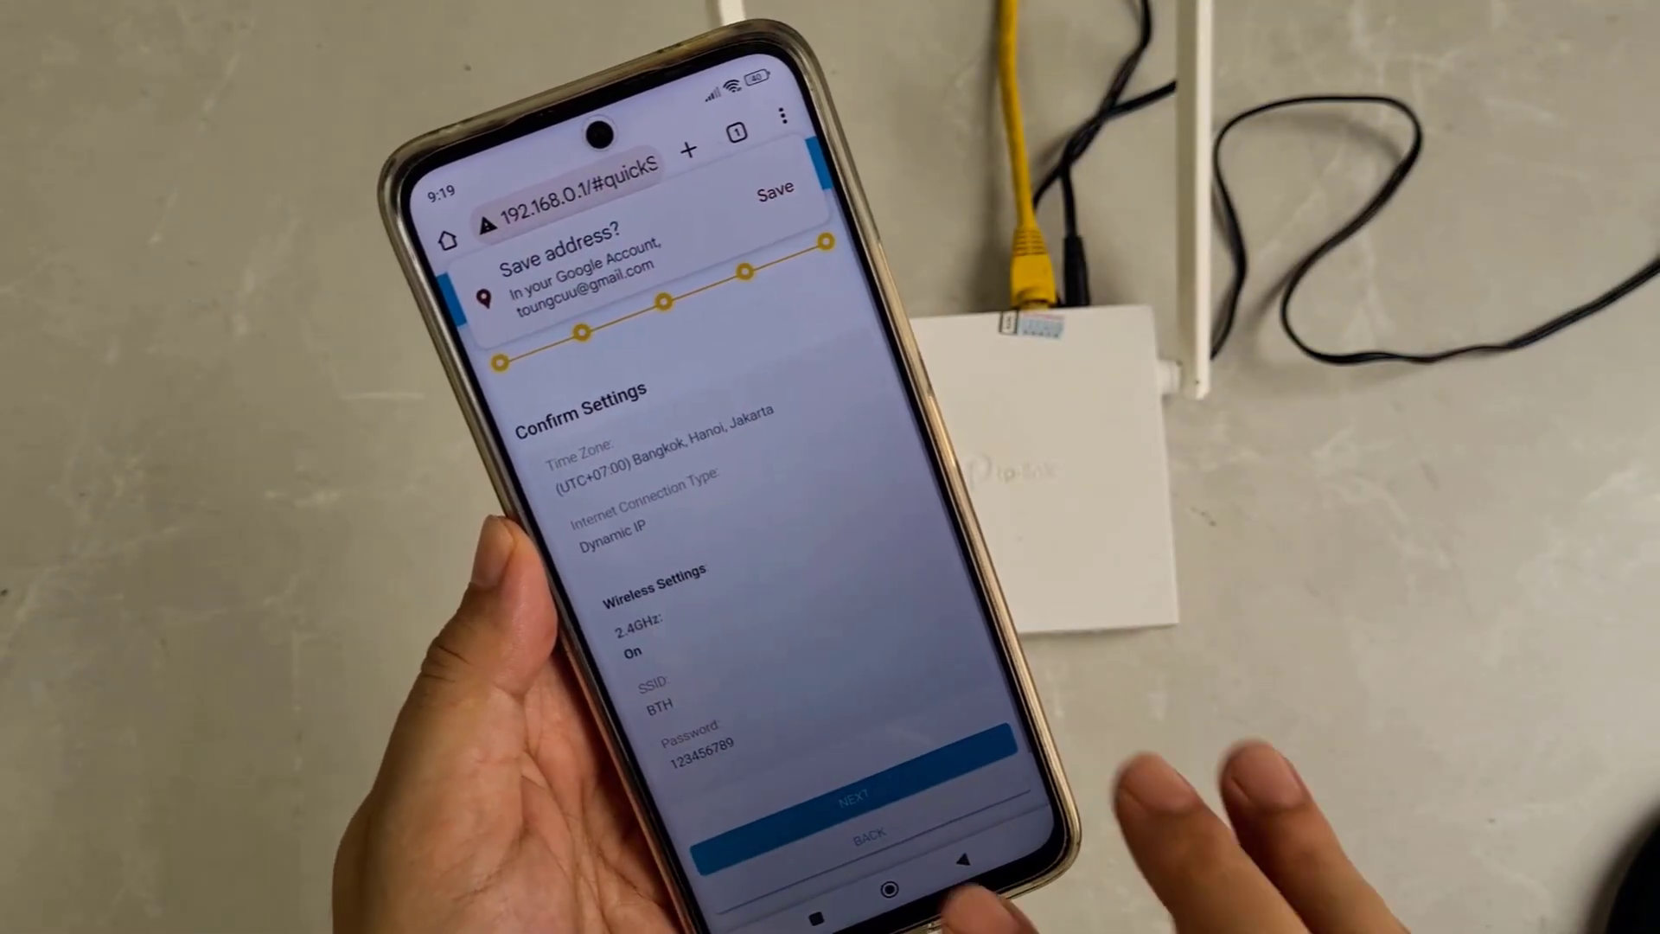